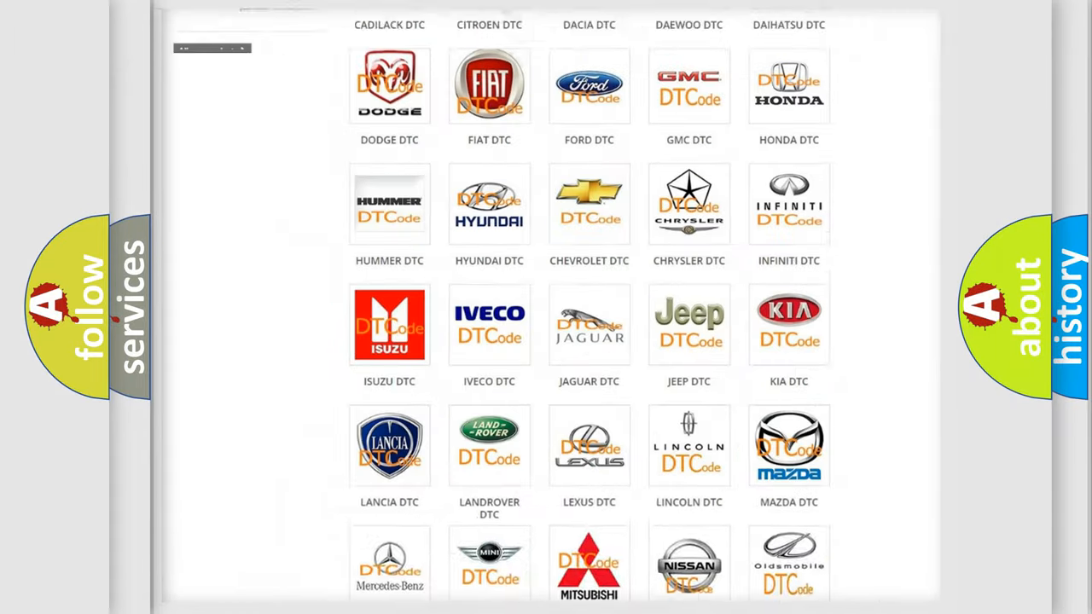
- Open the FIAT DTC tile and scroll through its diagnostic code list, returning to the top
{"action": "scroll", "scroll_direction": "up", "scroll_amount": 3}
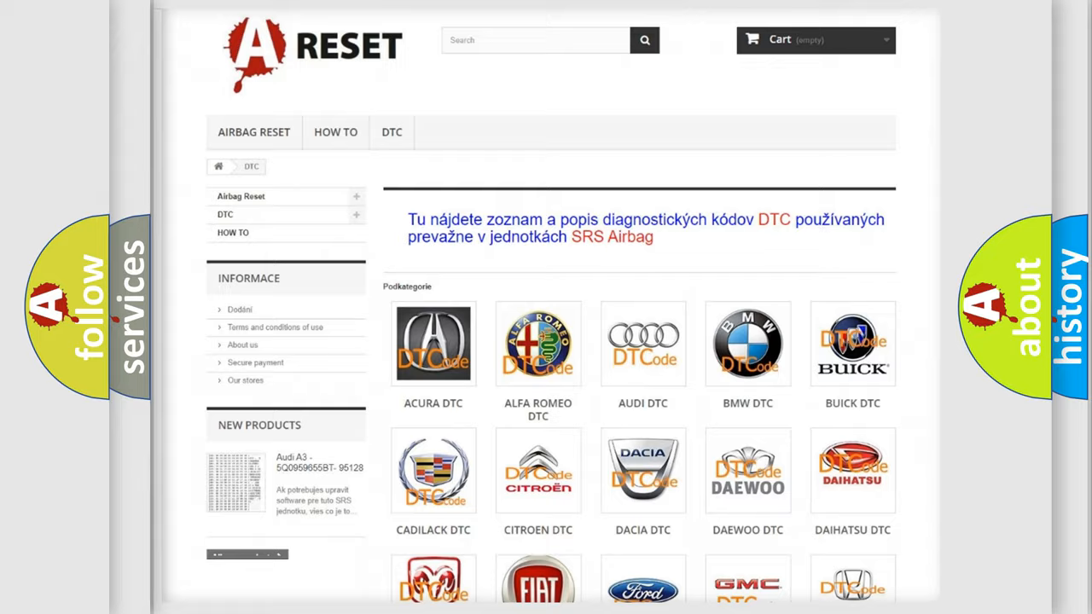
{"action": "scroll", "scroll_direction": "down", "scroll_amount": 3}
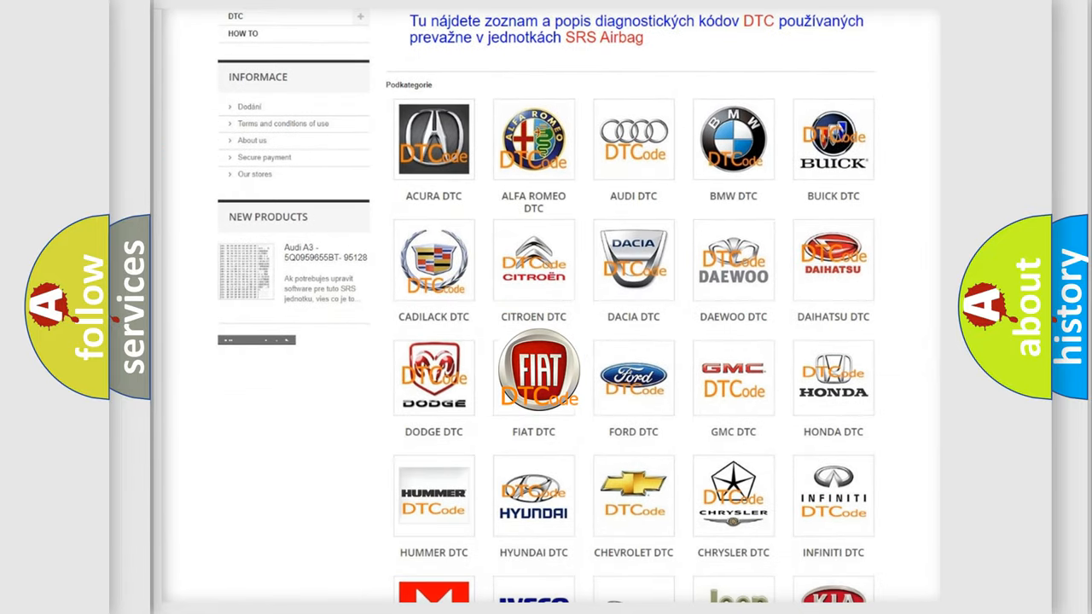
{"action": "left_click", "coordinate": [533, 376]}
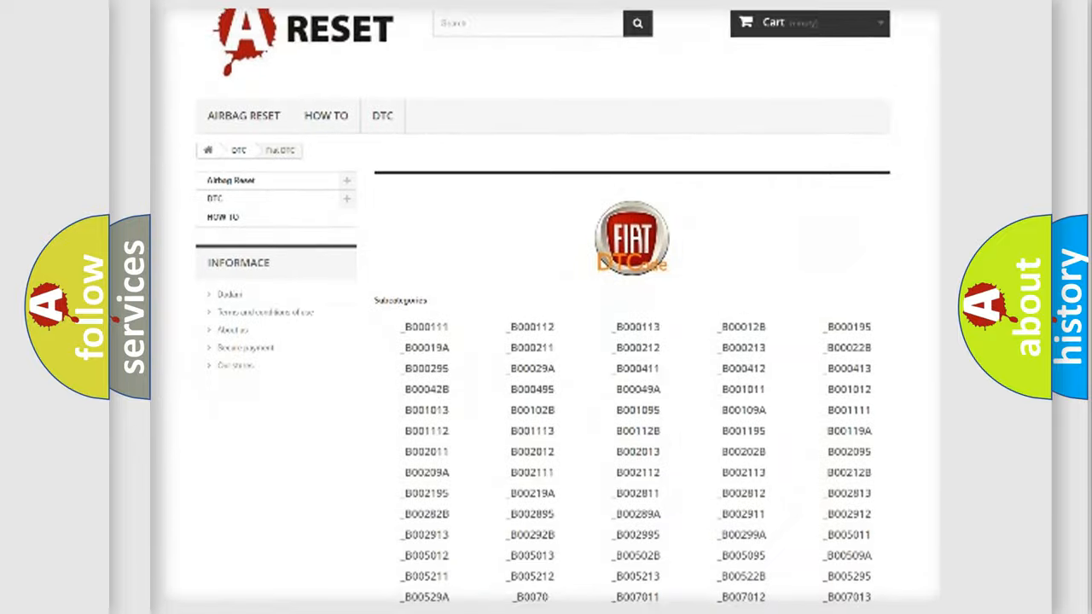
{"action": "scroll", "scroll_direction": "down", "scroll_amount": 3}
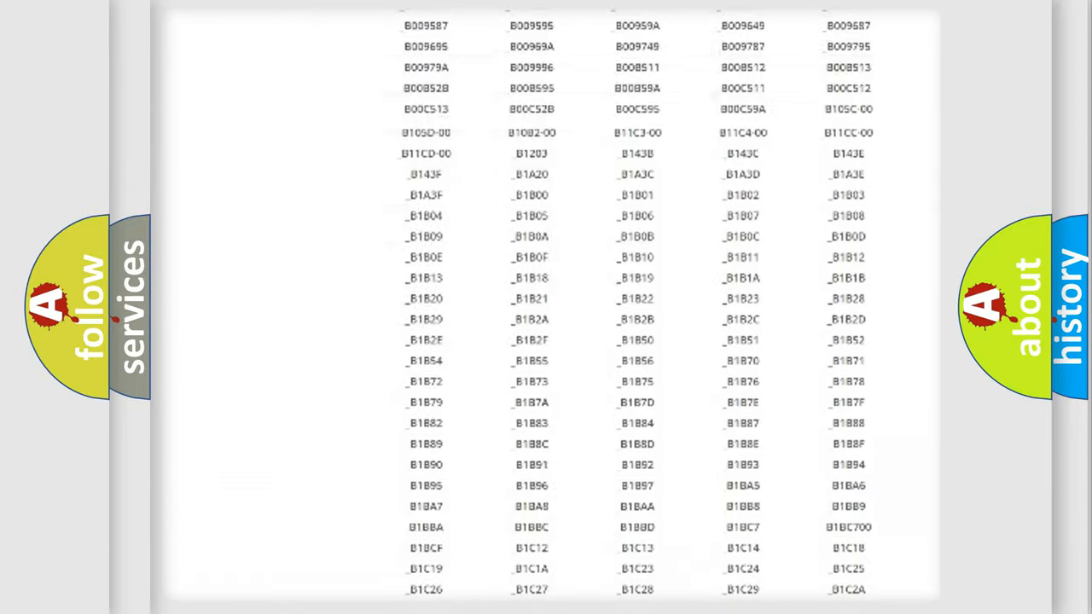
{"action": "scroll", "scroll_direction": "up", "scroll_amount": 3}
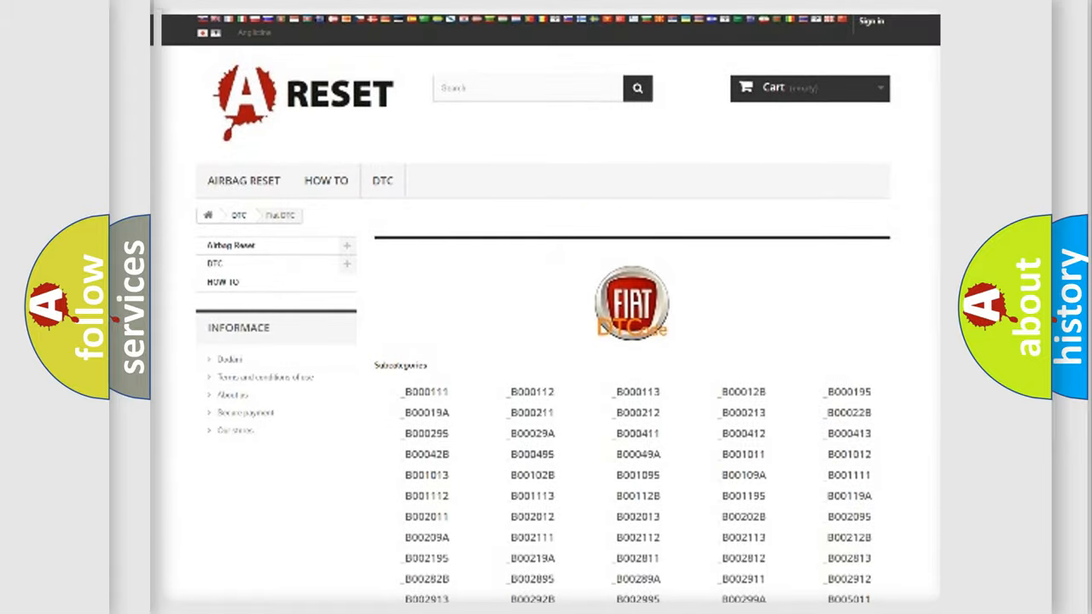